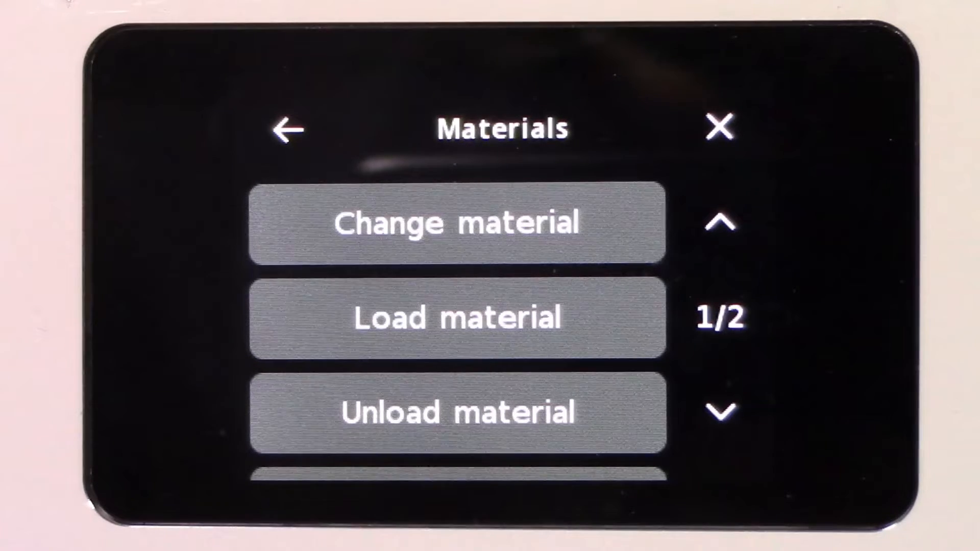
Step: Choose Load material in the Materials menu to begin loading a new spool
left_click(456, 316)
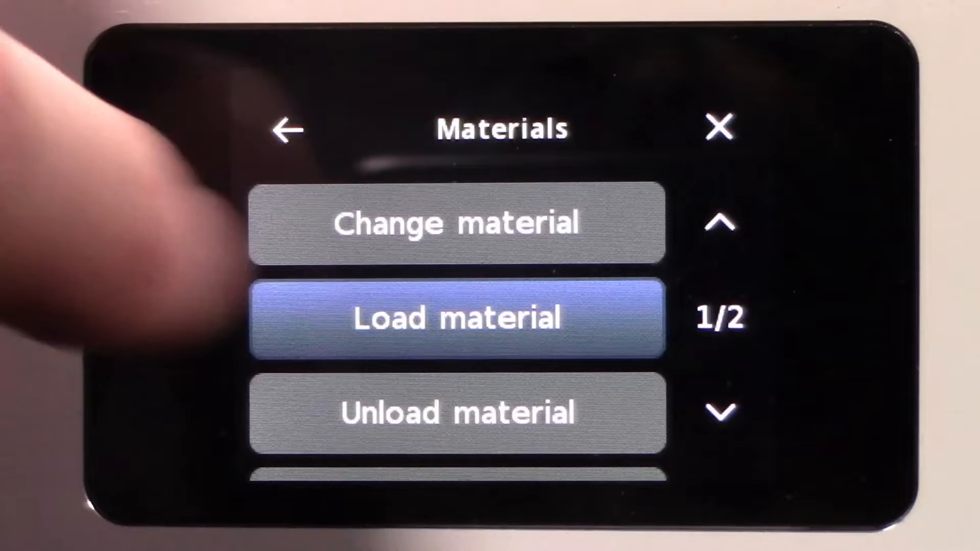
left_click(457, 316)
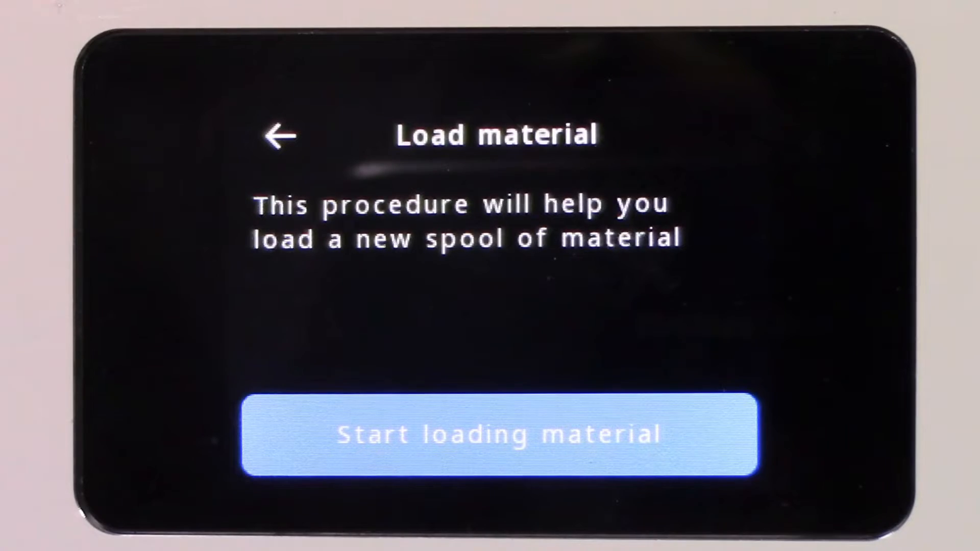
Step: Start loading material and confirm the new spool is Generic PLA
left_click(498, 433)
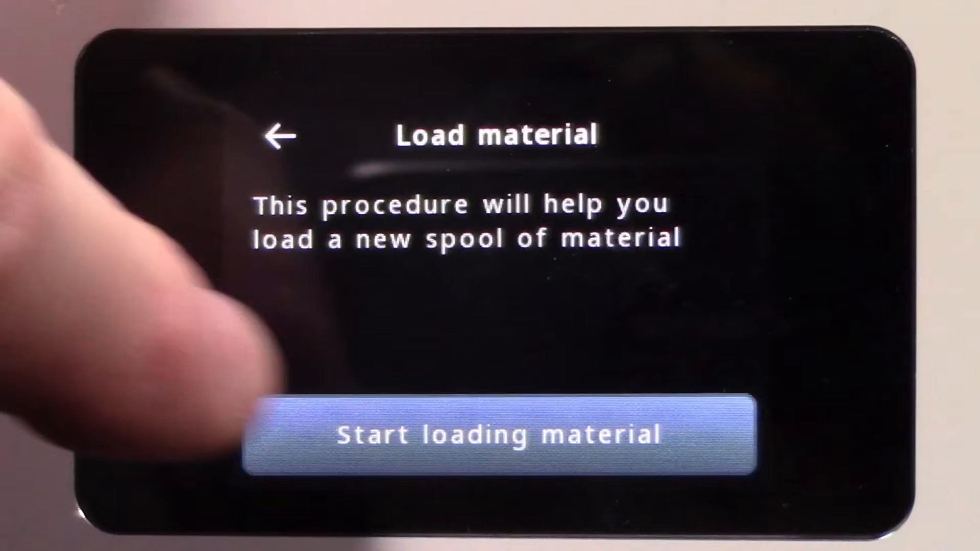
left_click(498, 433)
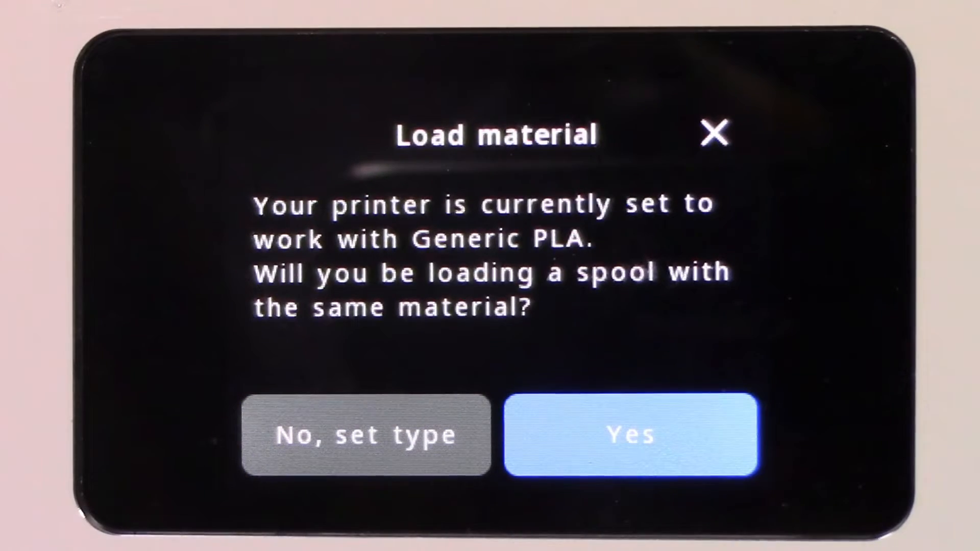
left_click(631, 435)
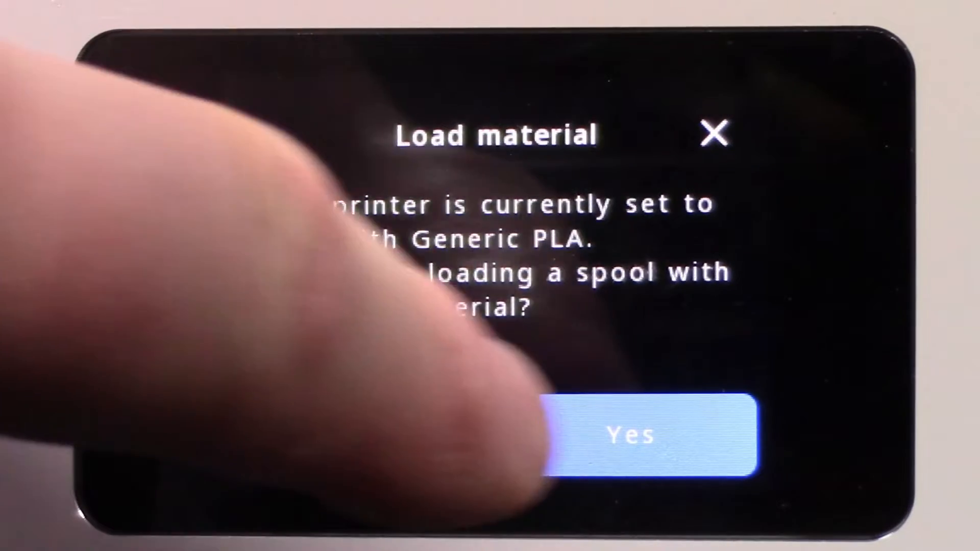
left_click(654, 435)
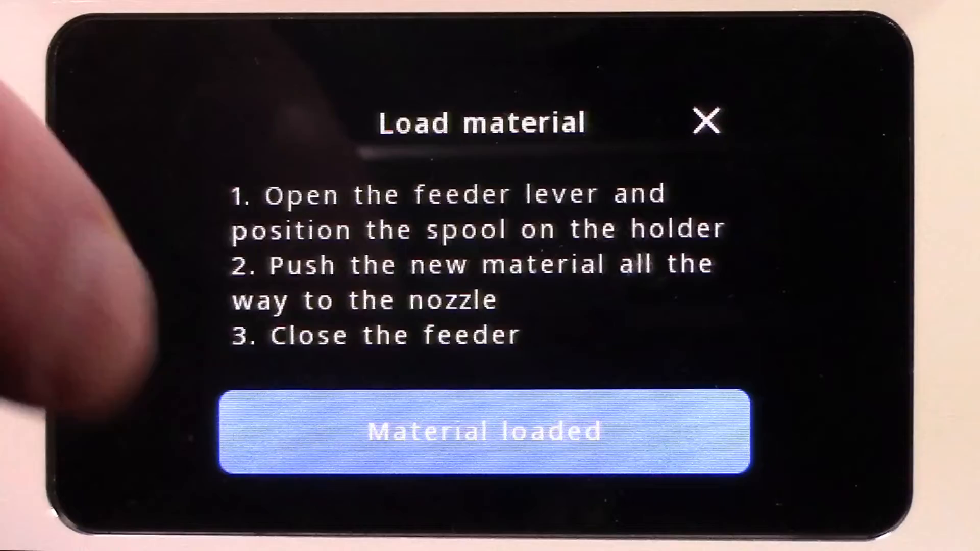
Step: Confirm the PLA filament has been fed through to the nozzle
left_click(486, 431)
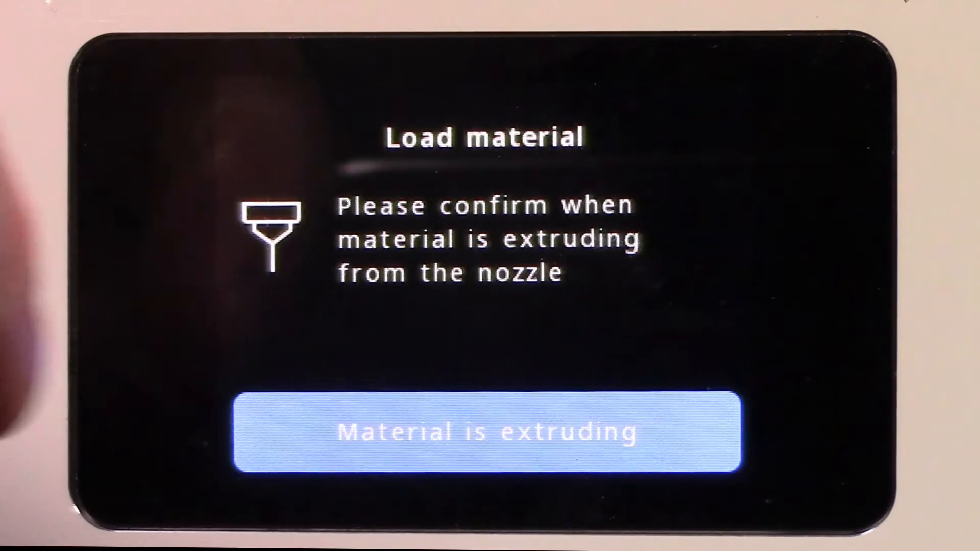
Step: Confirm PLA is extruding from the nozzle and return to the main menu
left_click(484, 430)
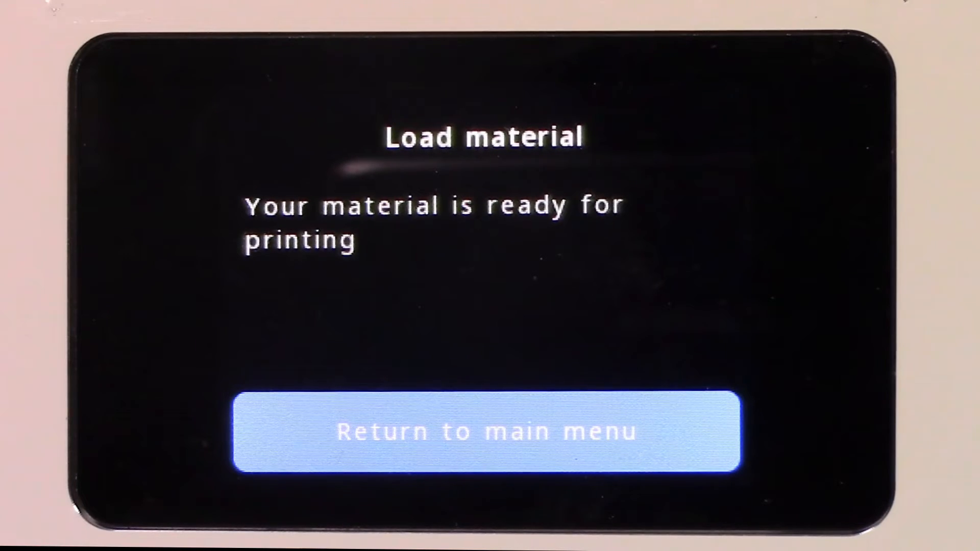
left_click(485, 431)
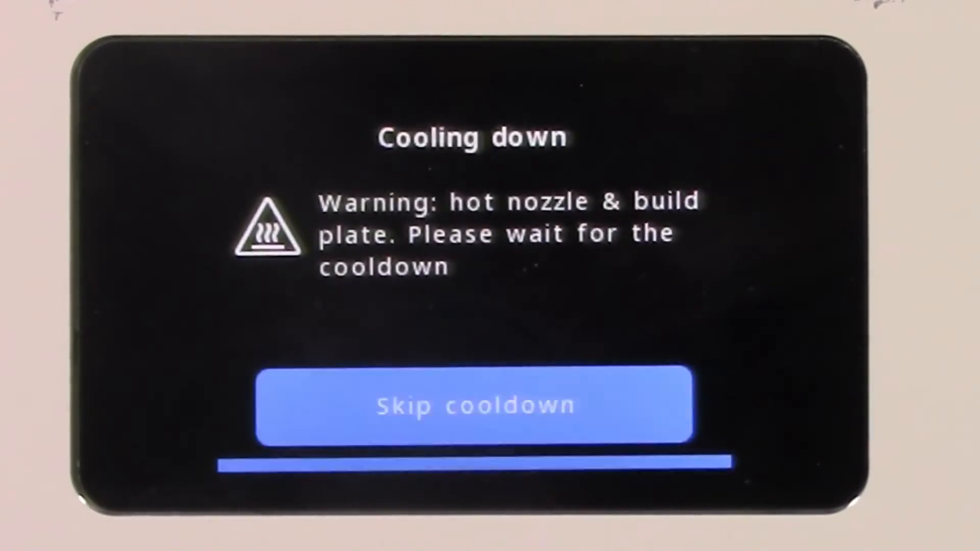
Step: Skip the nozzle and build plate cooldown on the Cooling down screen
left_click(473, 407)
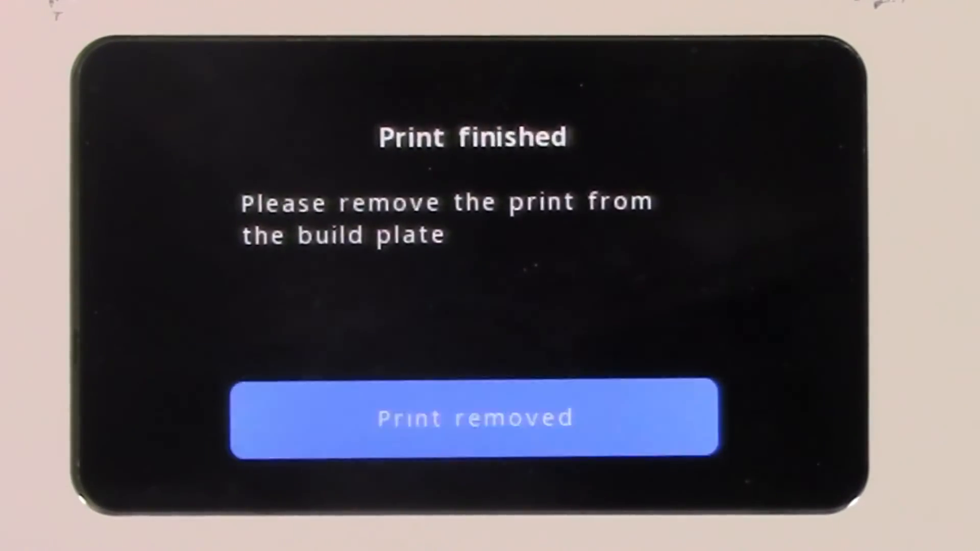